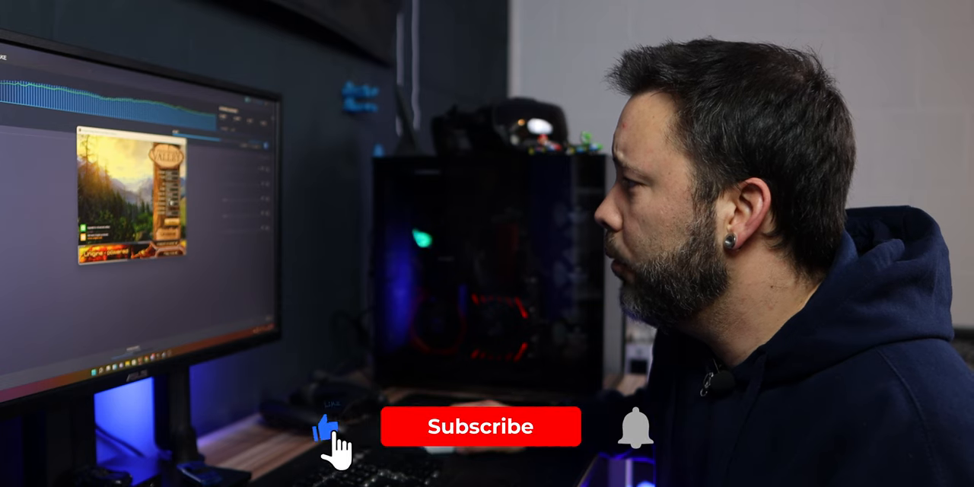
# Tick Unlock voltage control and Unlock voltage monitoring in General properties and confirm.
pyautogui.click(481, 427)
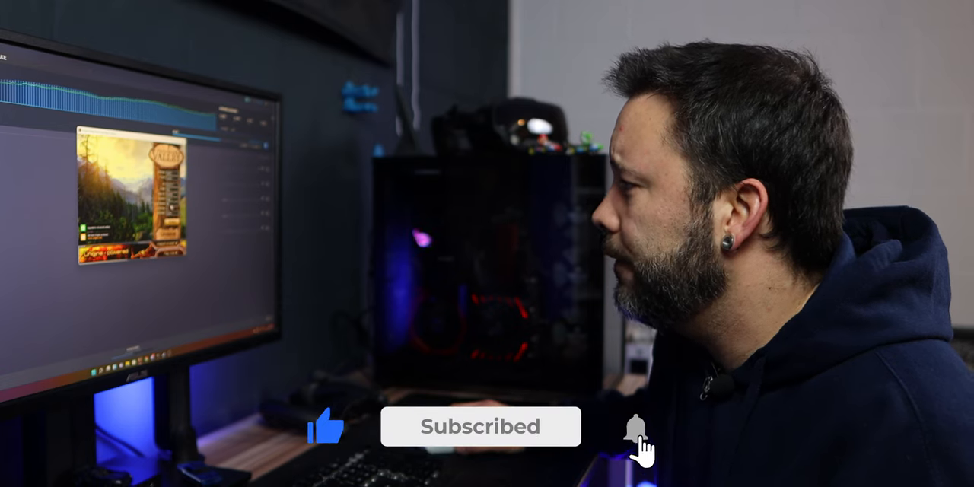
pyautogui.click(634, 427)
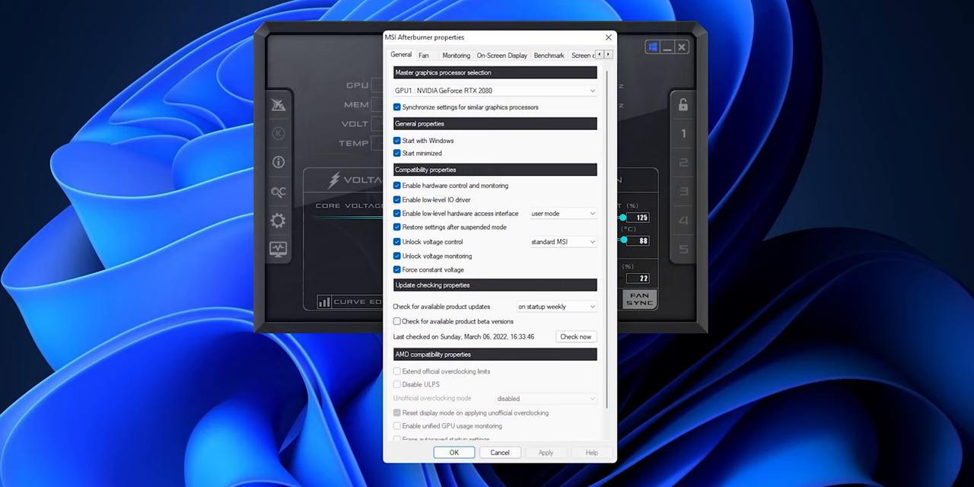
pyautogui.moveTo(736, 54)
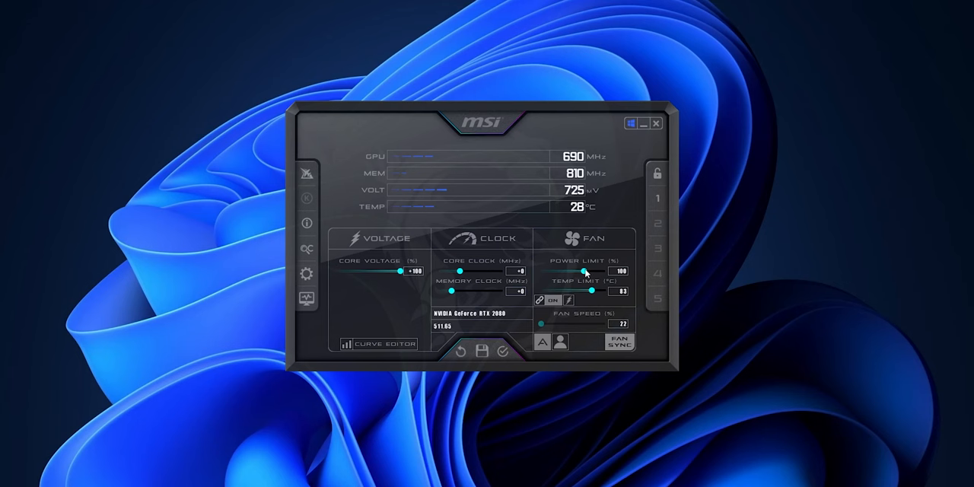
# Drag the Power Limit slider to 125%, lifting the linked temperature limit to 88 °C.
pyautogui.moveTo(586, 271); pyautogui.dragTo(609, 271)
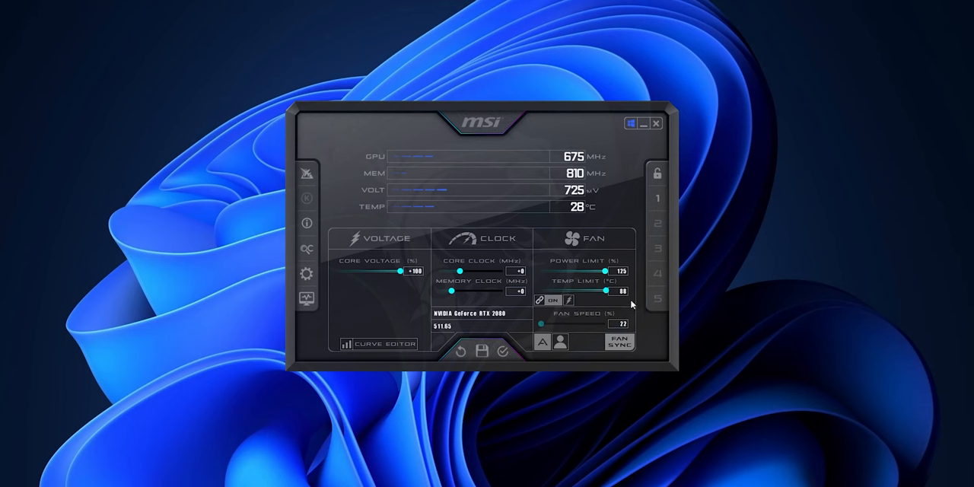